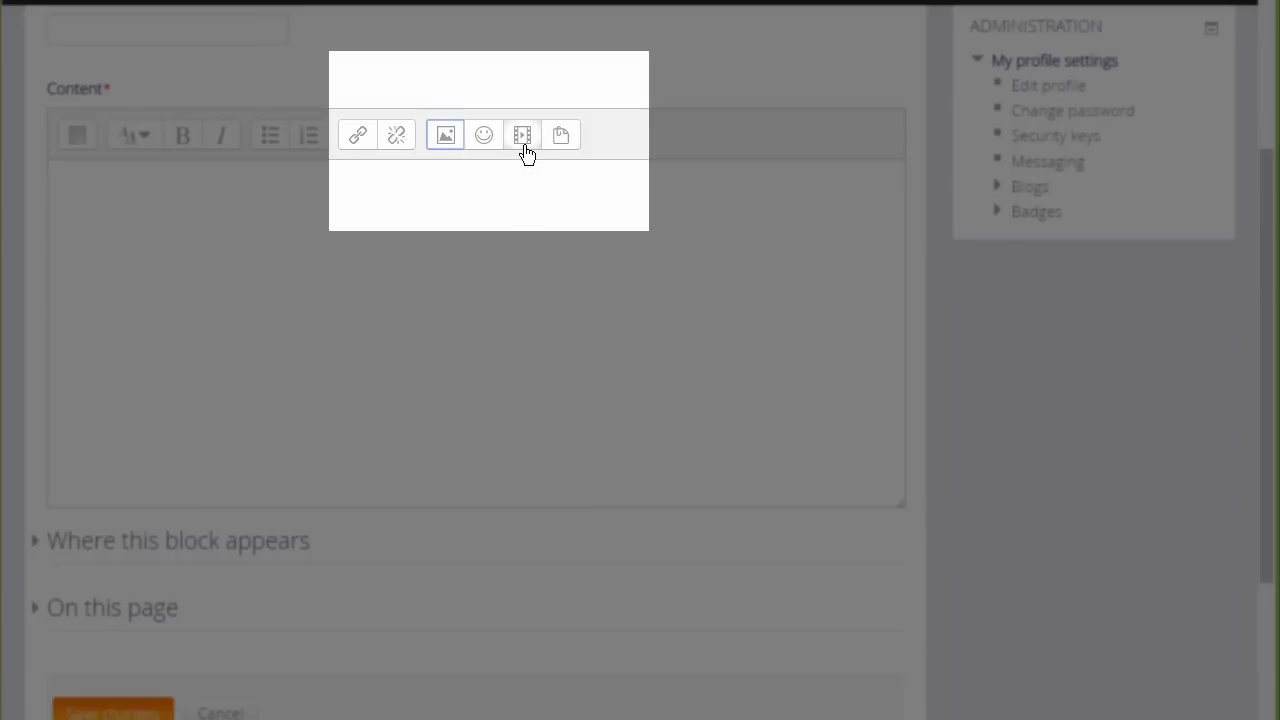
mouse_move(521, 135)
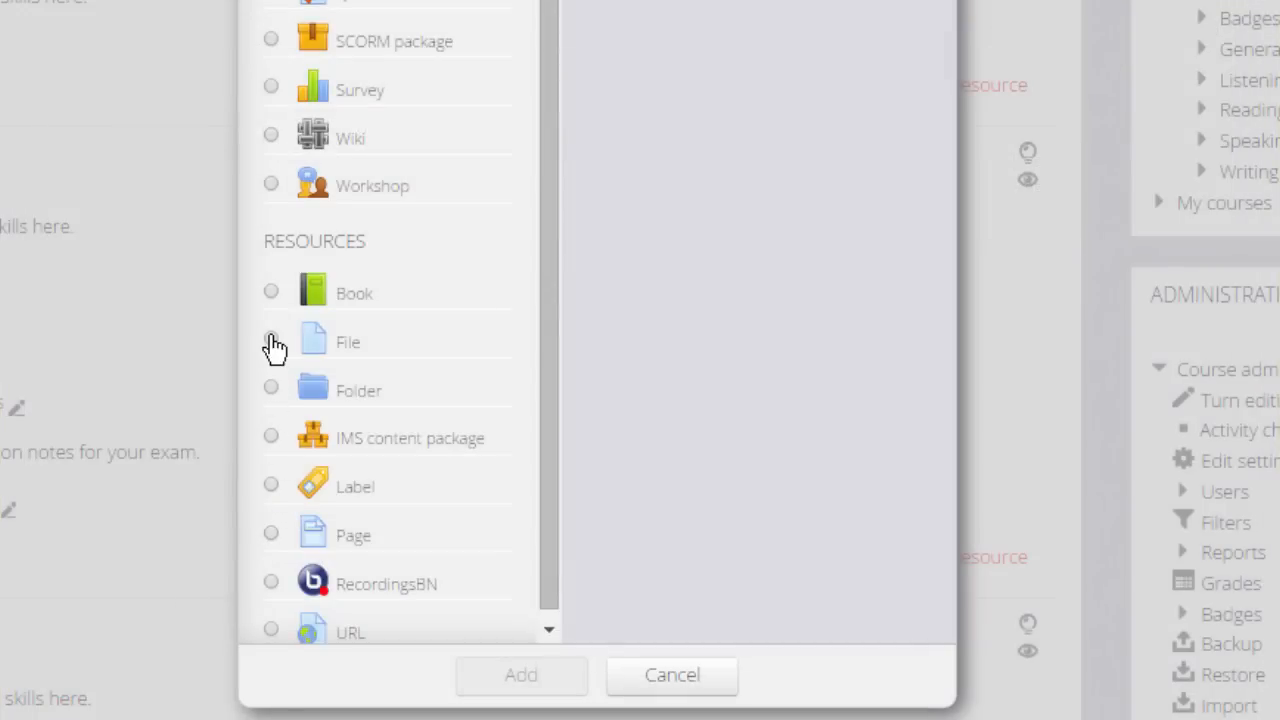
mouse_move(280, 363)
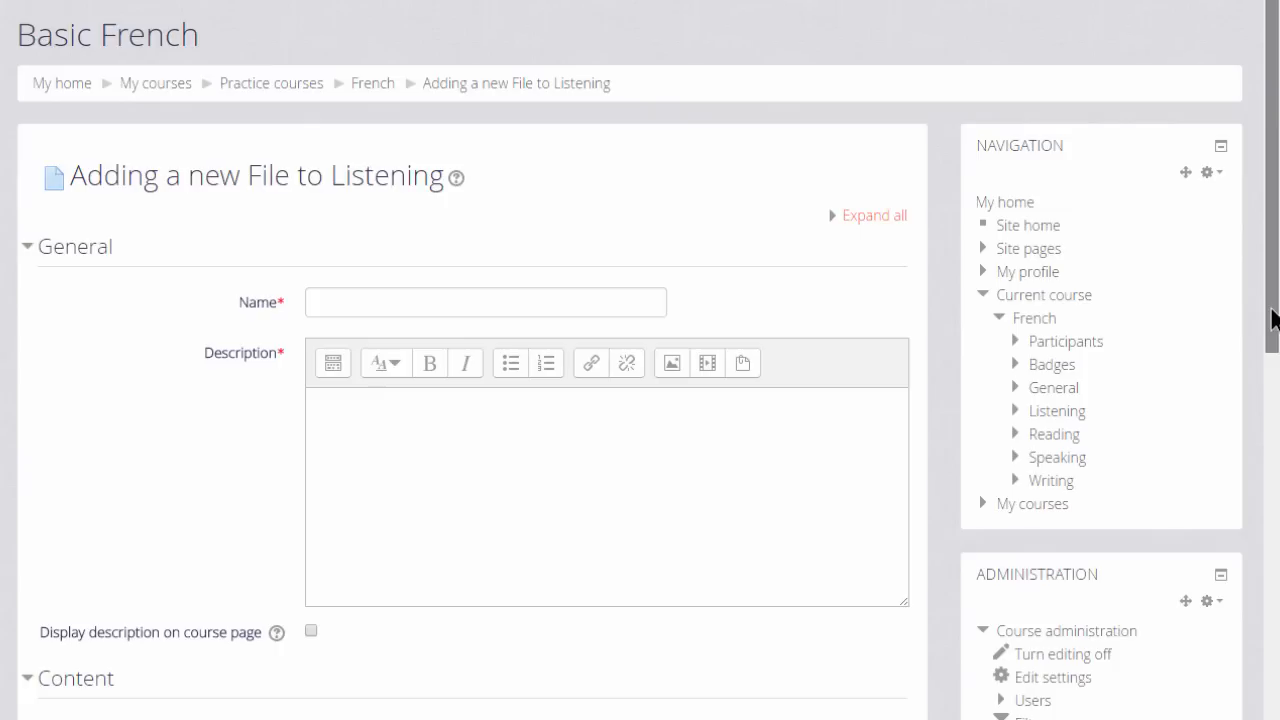
scroll(down, 3)
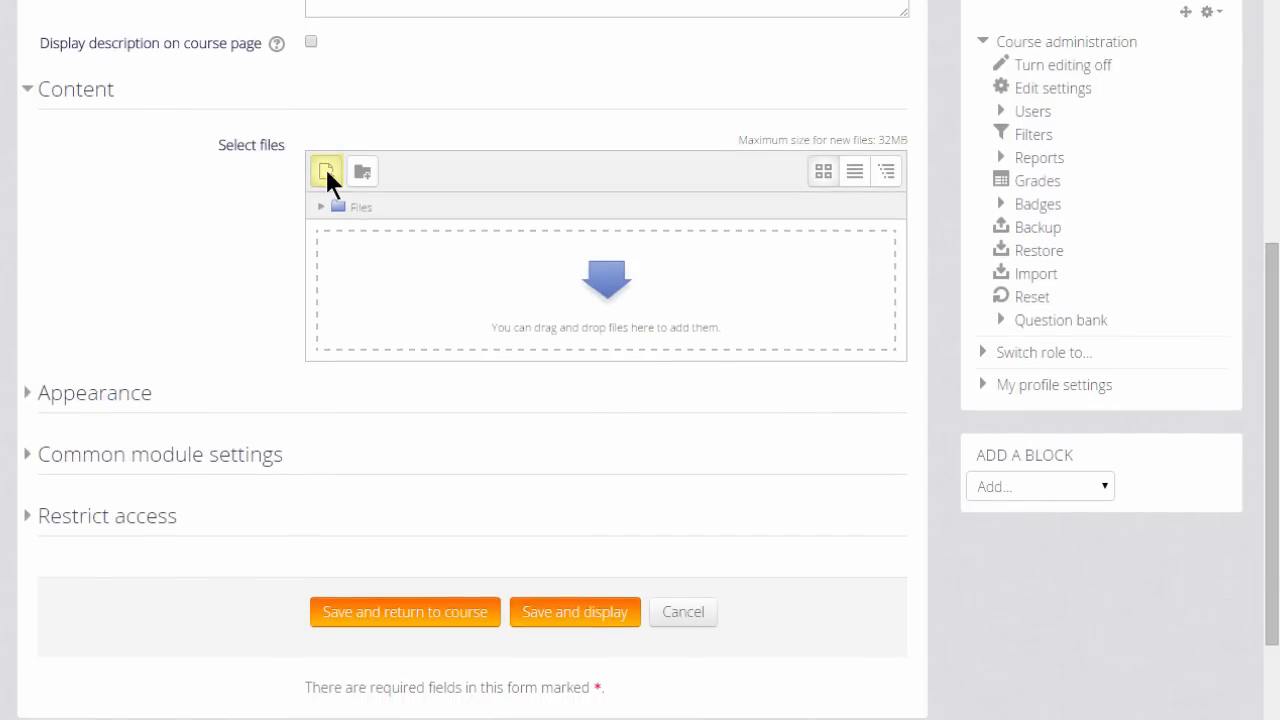
Open the File picker from the Add file icon and select the upload option.
click(326, 171)
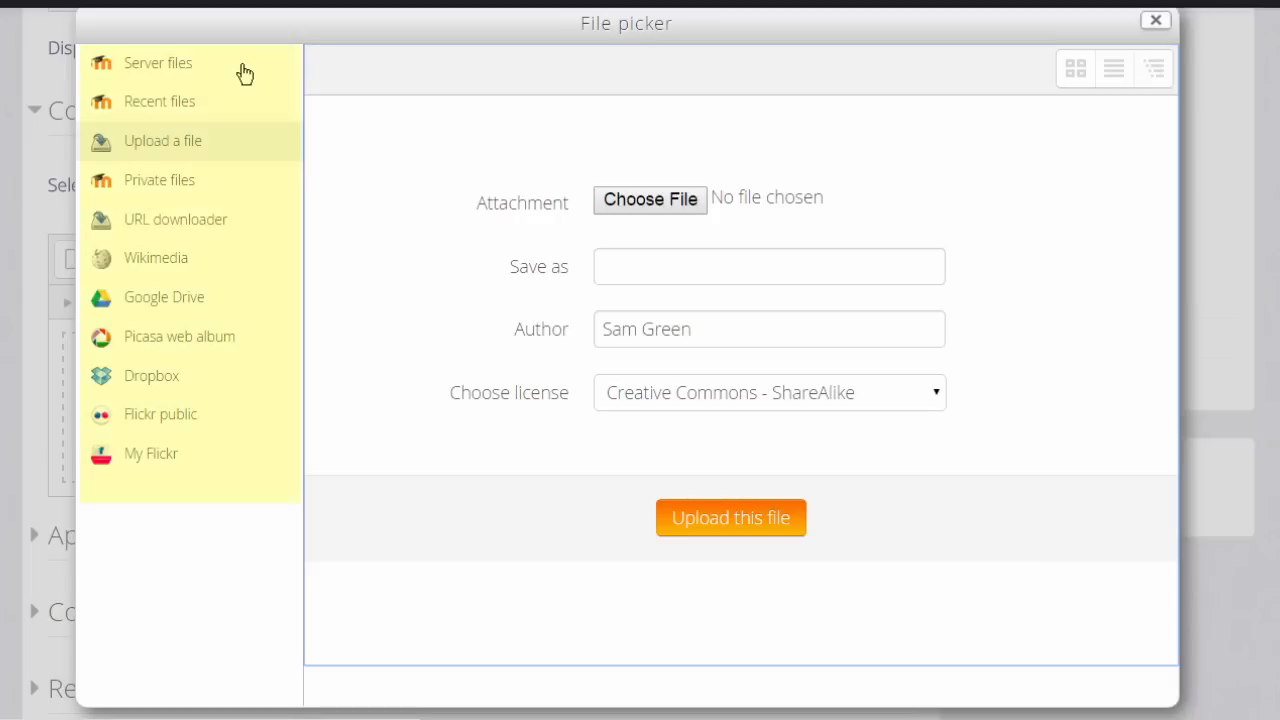
mouse_move(200, 210)
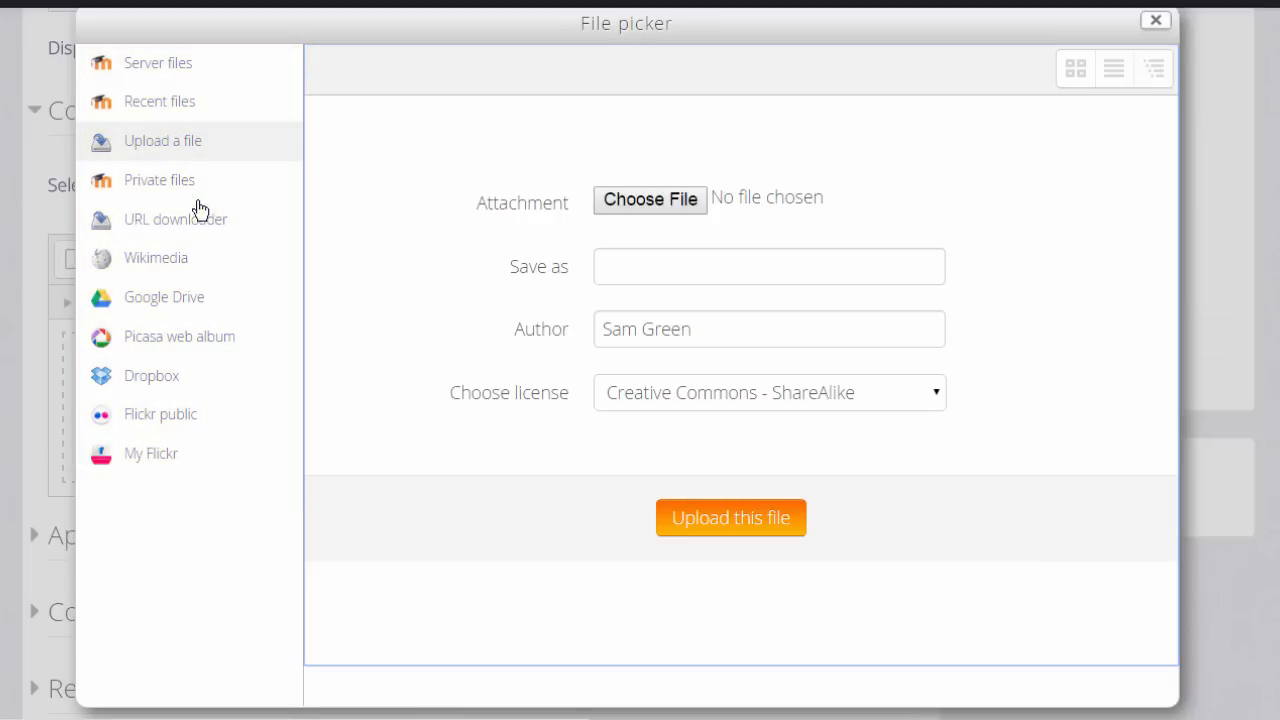
mouse_move(203, 336)
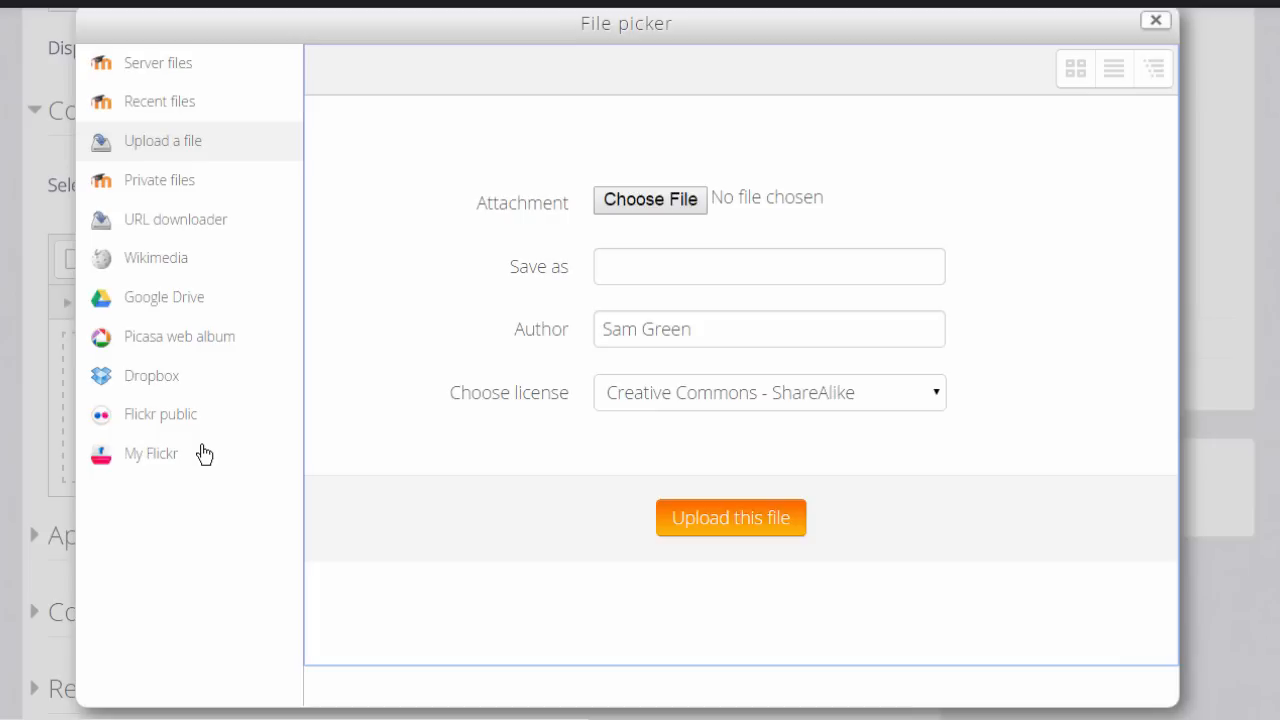
click(162, 140)
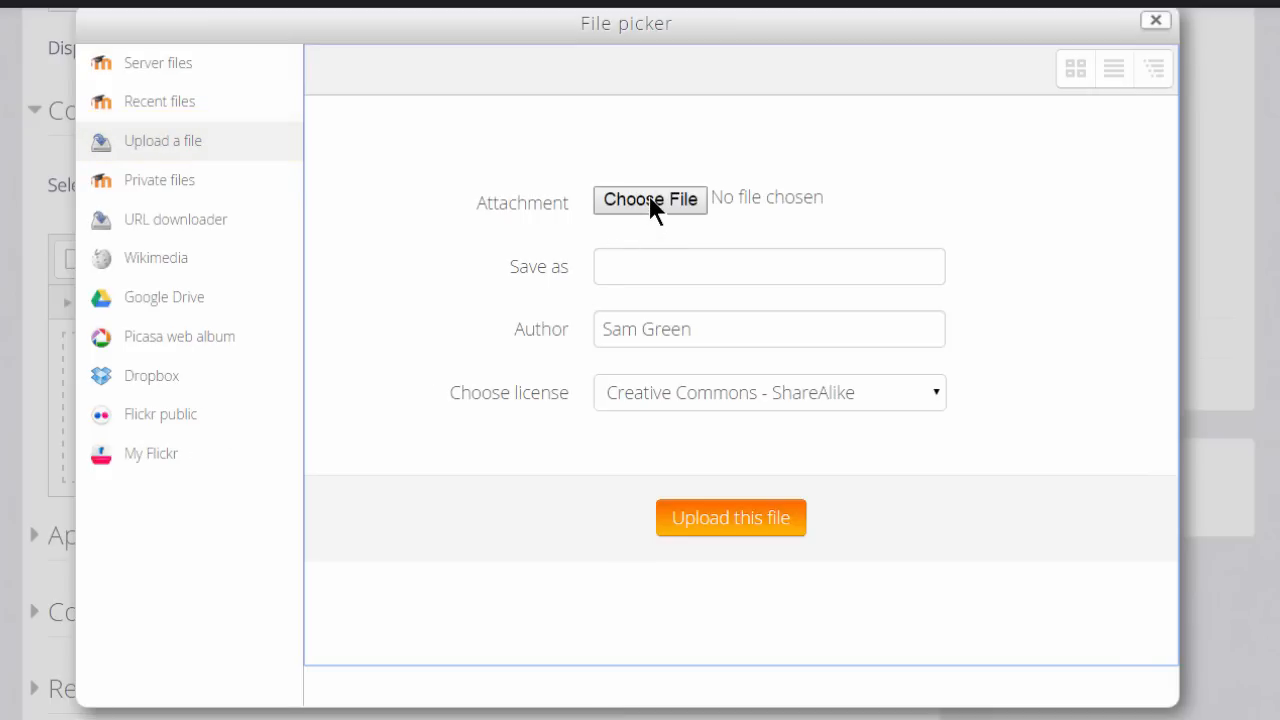
mouse_move(612, 185)
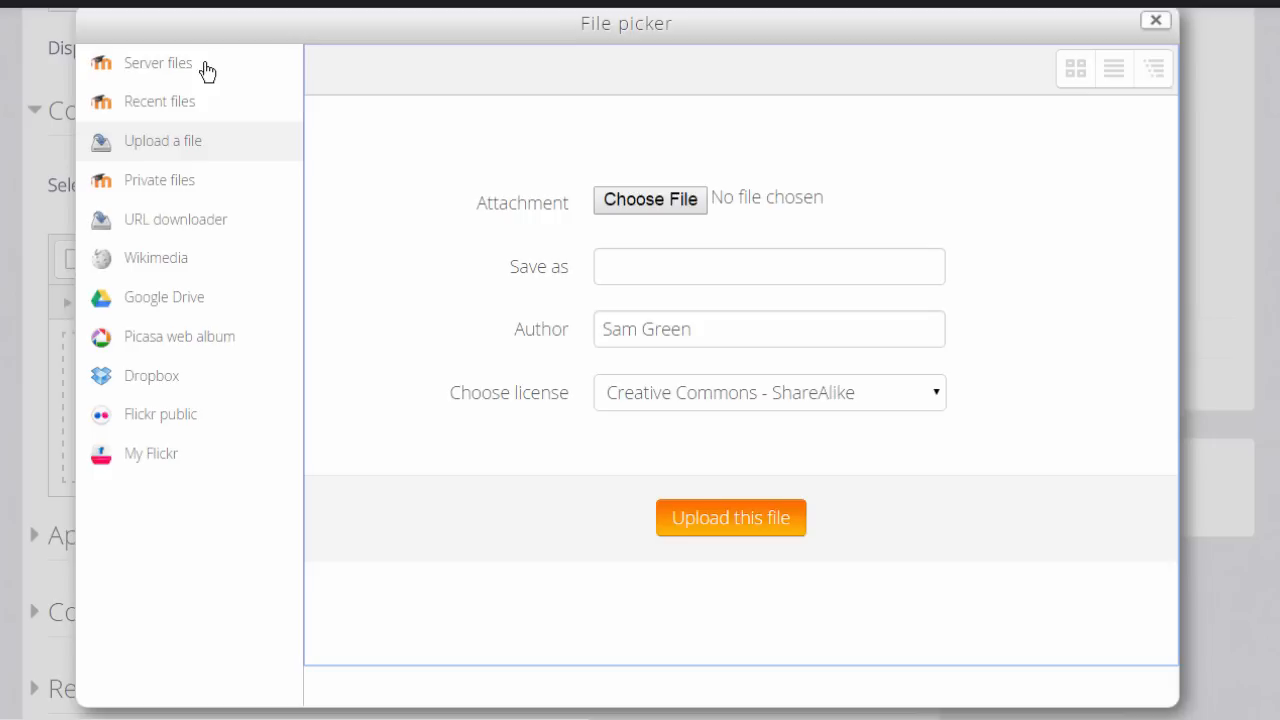
mouse_move(159, 101)
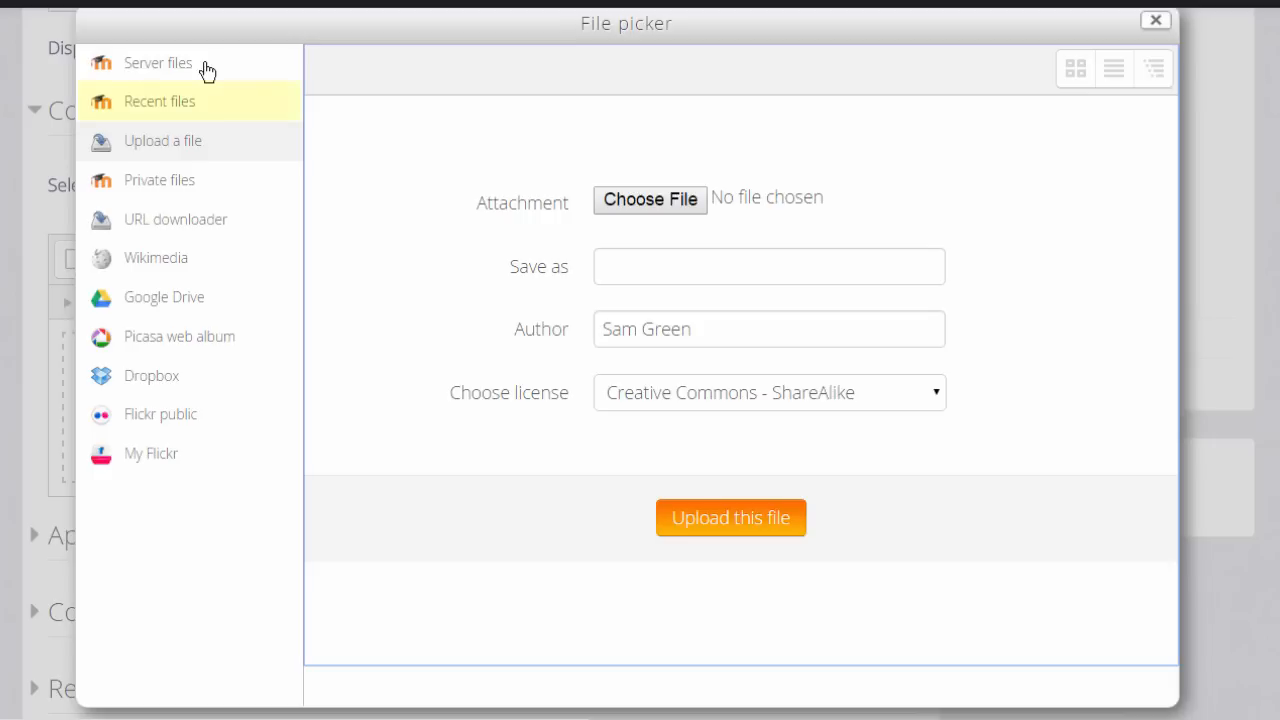
Show recent files, then switch to Private files showing the Grammar folder.
click(159, 101)
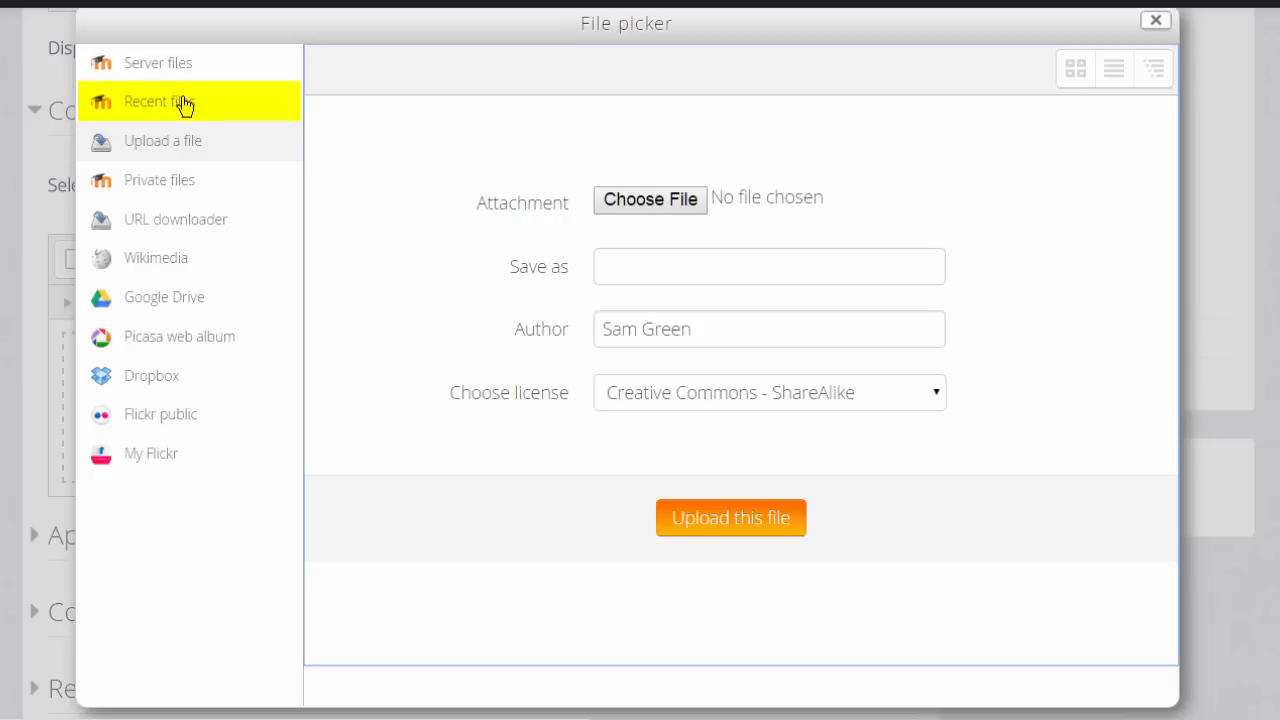
click(157, 101)
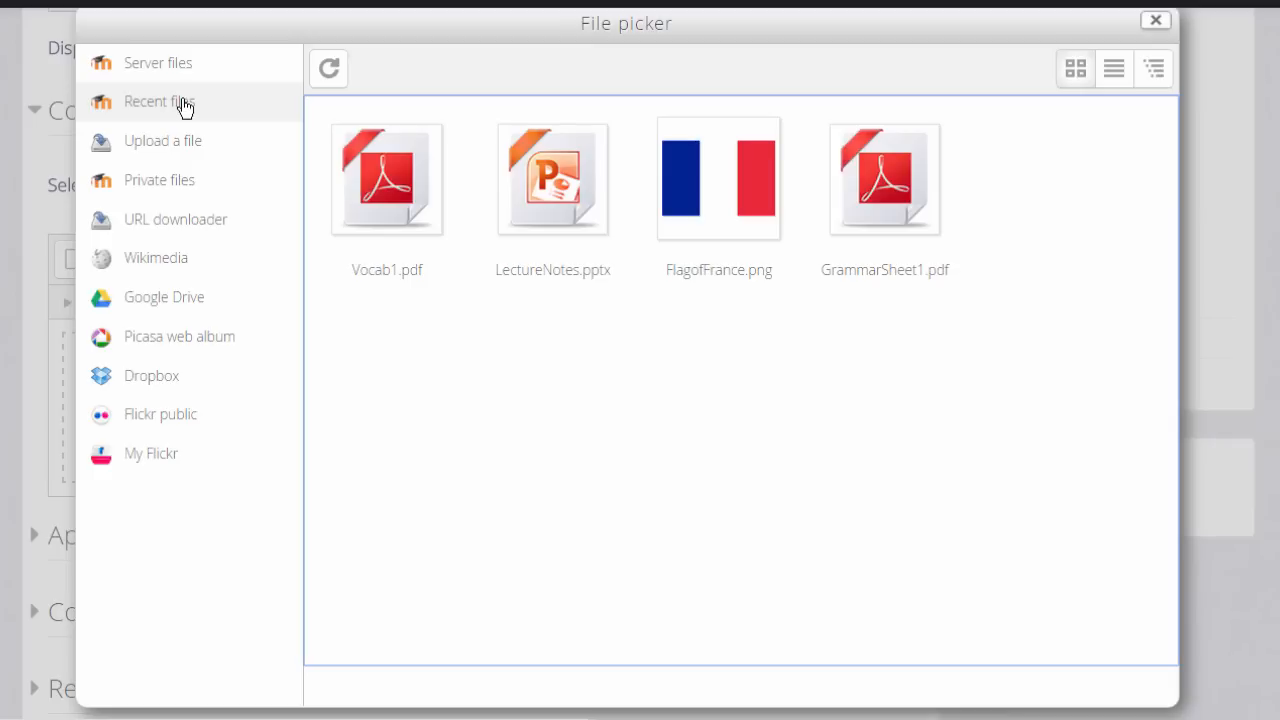
click(159, 180)
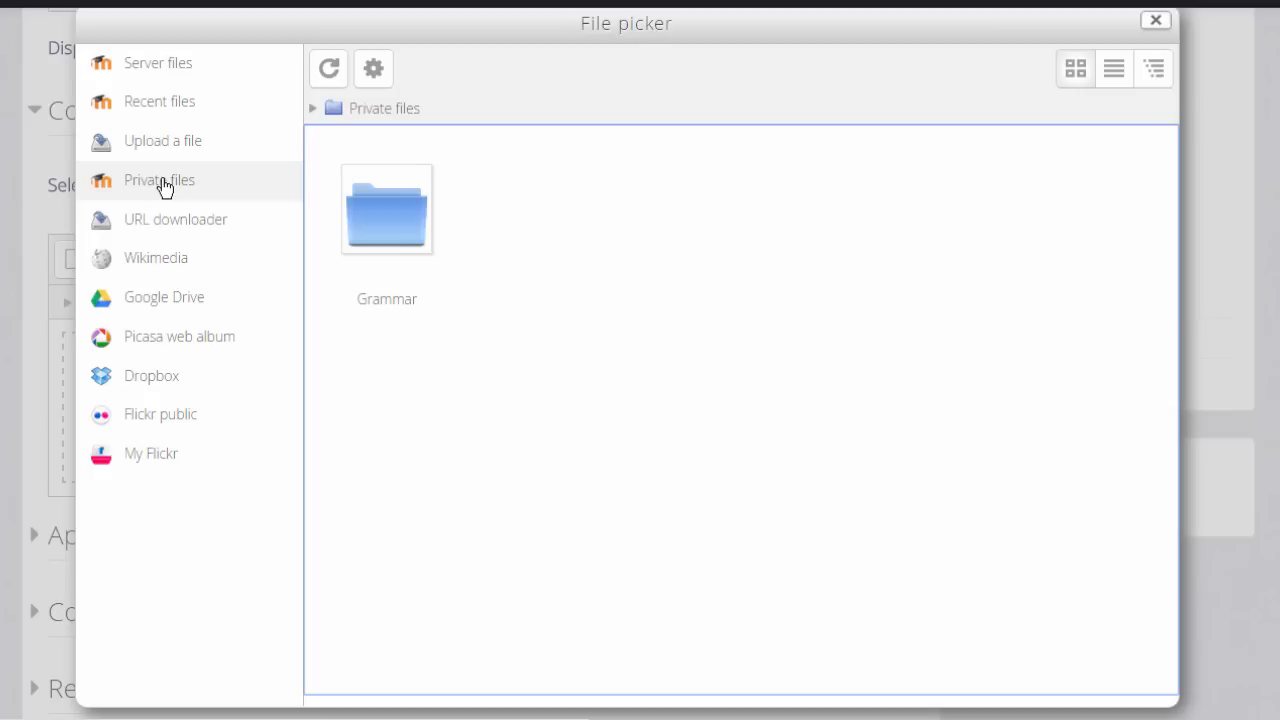
Switch the File picker to the URL downloader with its empty URL field.
click(175, 219)
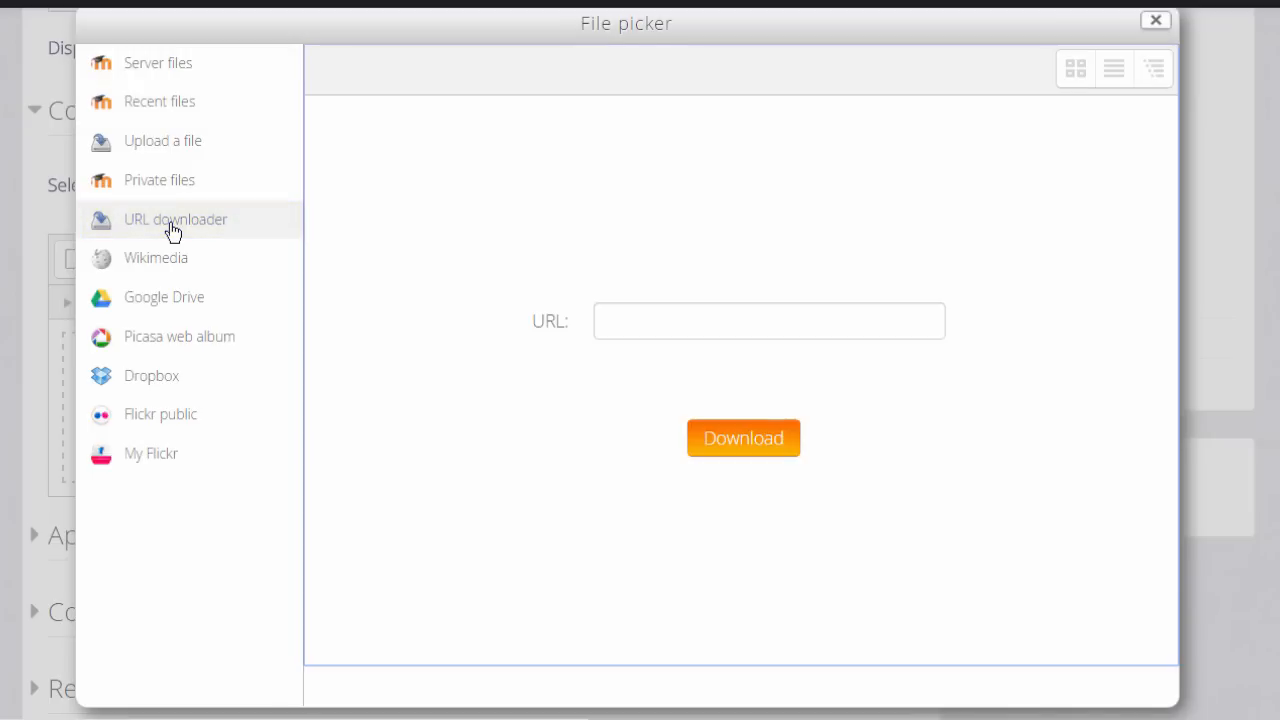
mouse_move(172, 218)
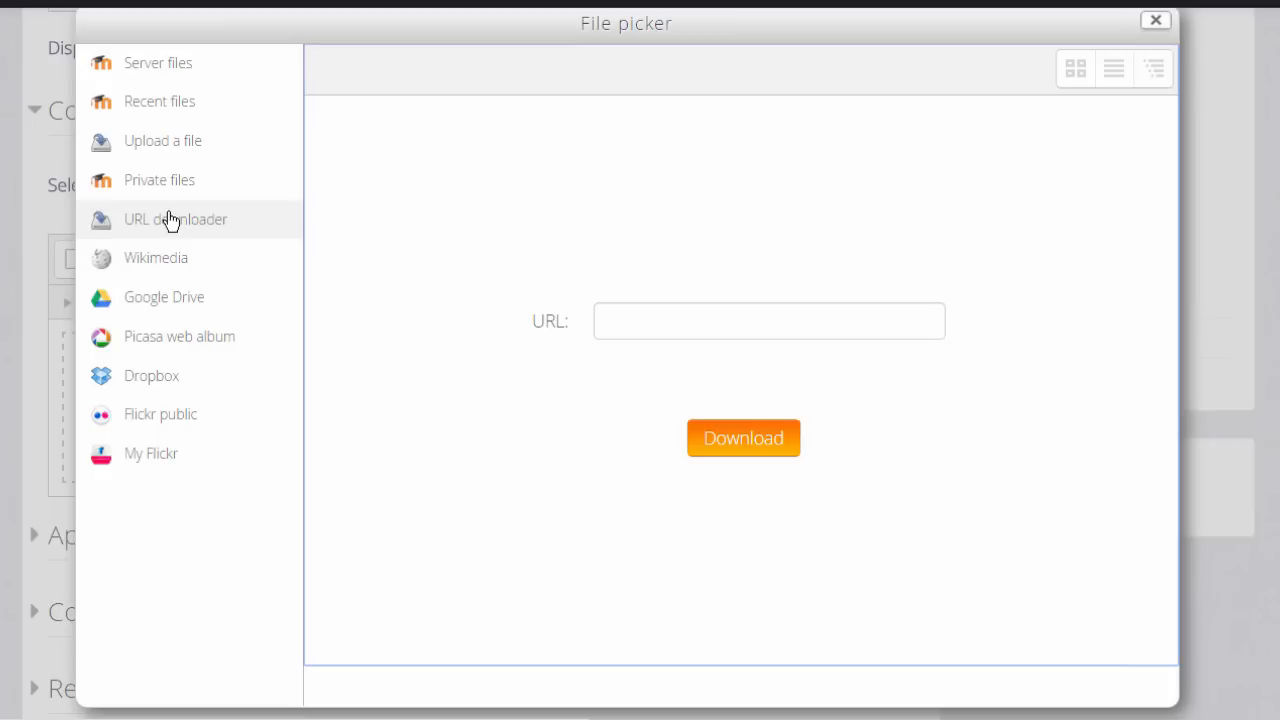
Search Wikimedia for "cats" to list cat image results.
click(155, 257)
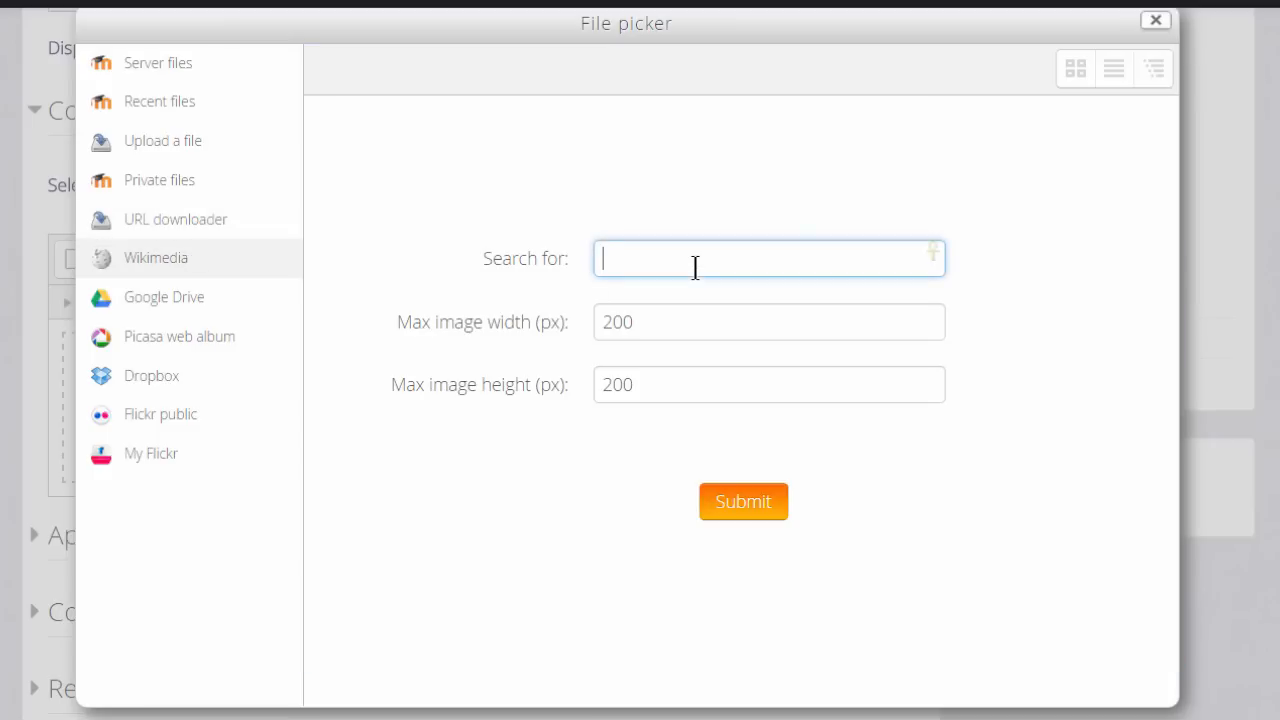
text(cats)
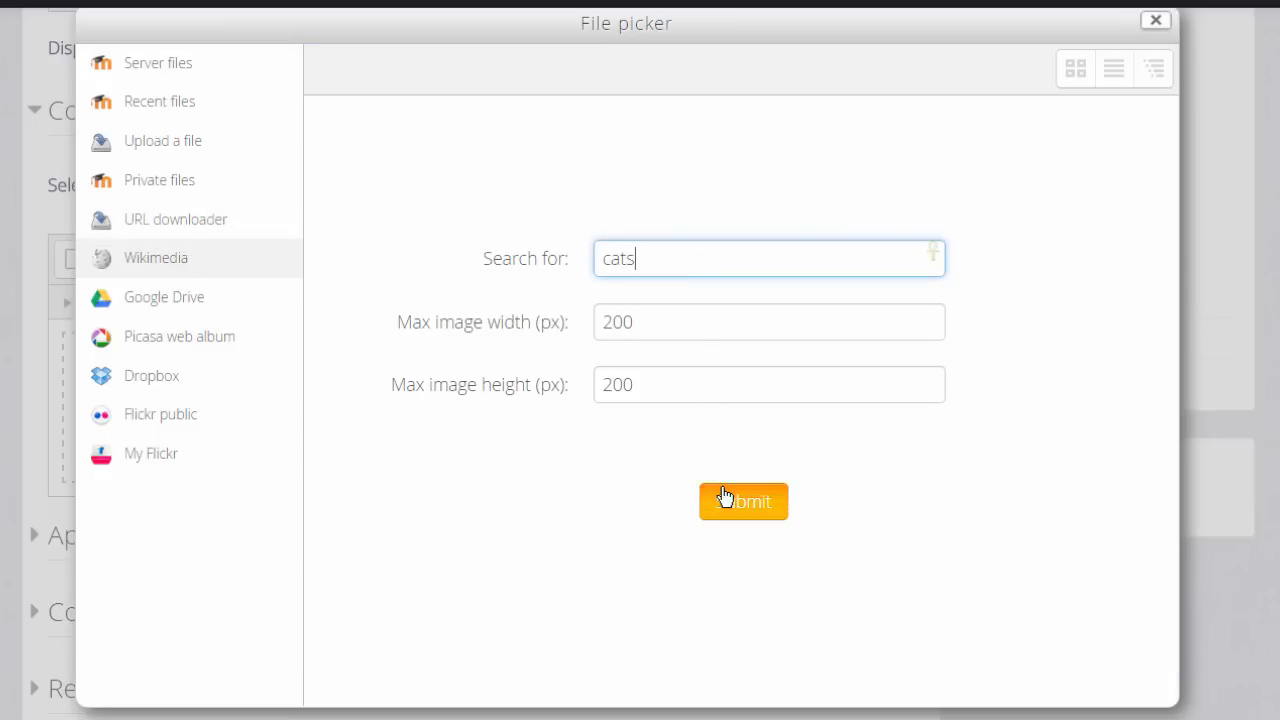
click(743, 501)
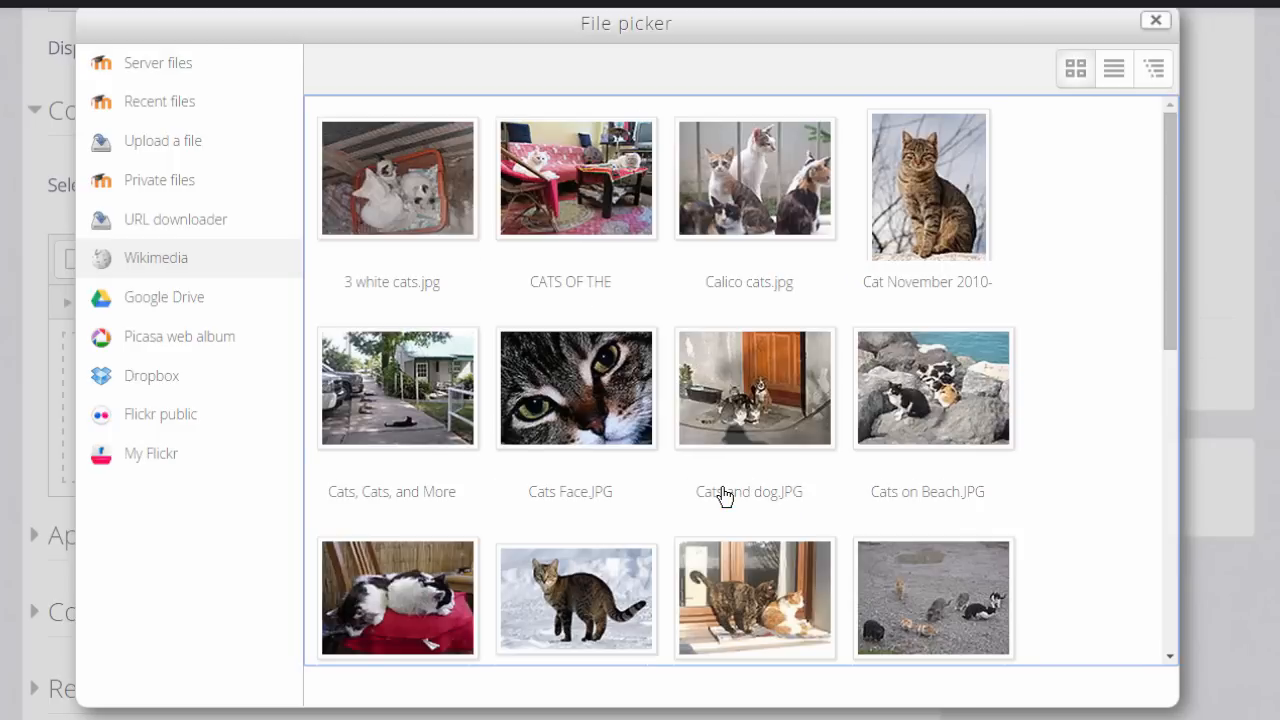
mouse_move(280, 302)
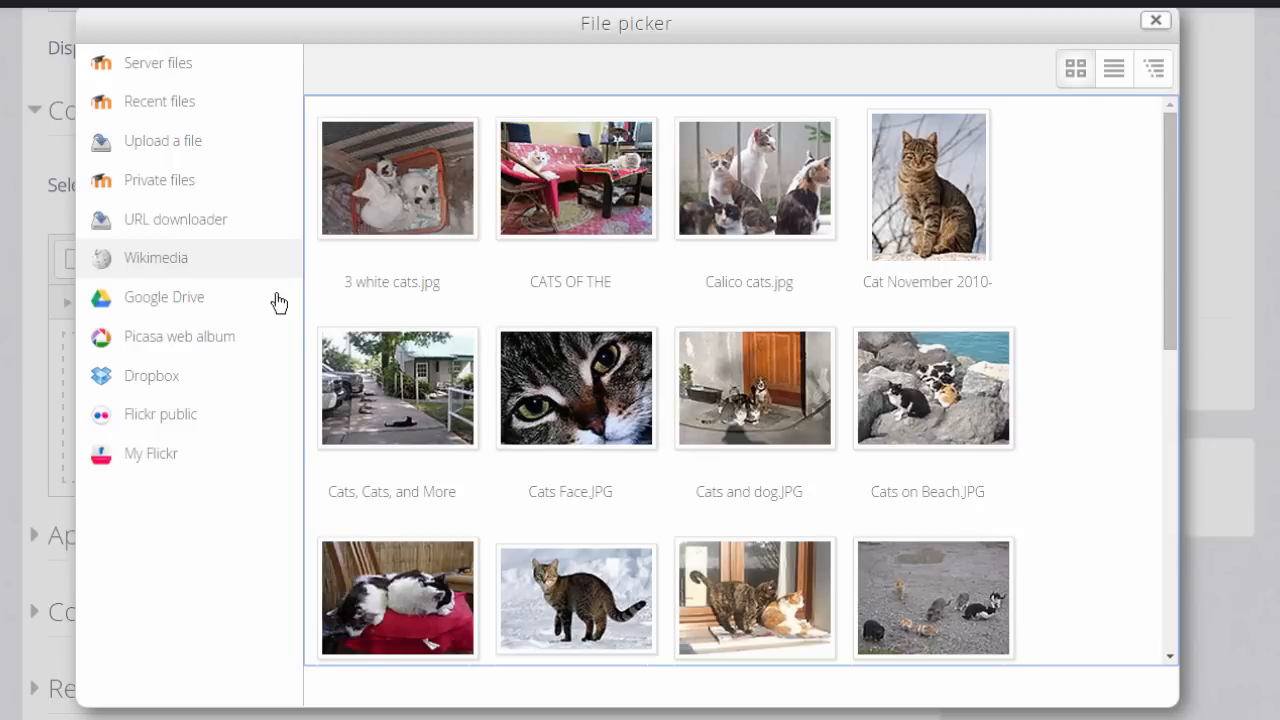
View the Google Drive login prompt, then return to Recent files.
click(163, 297)
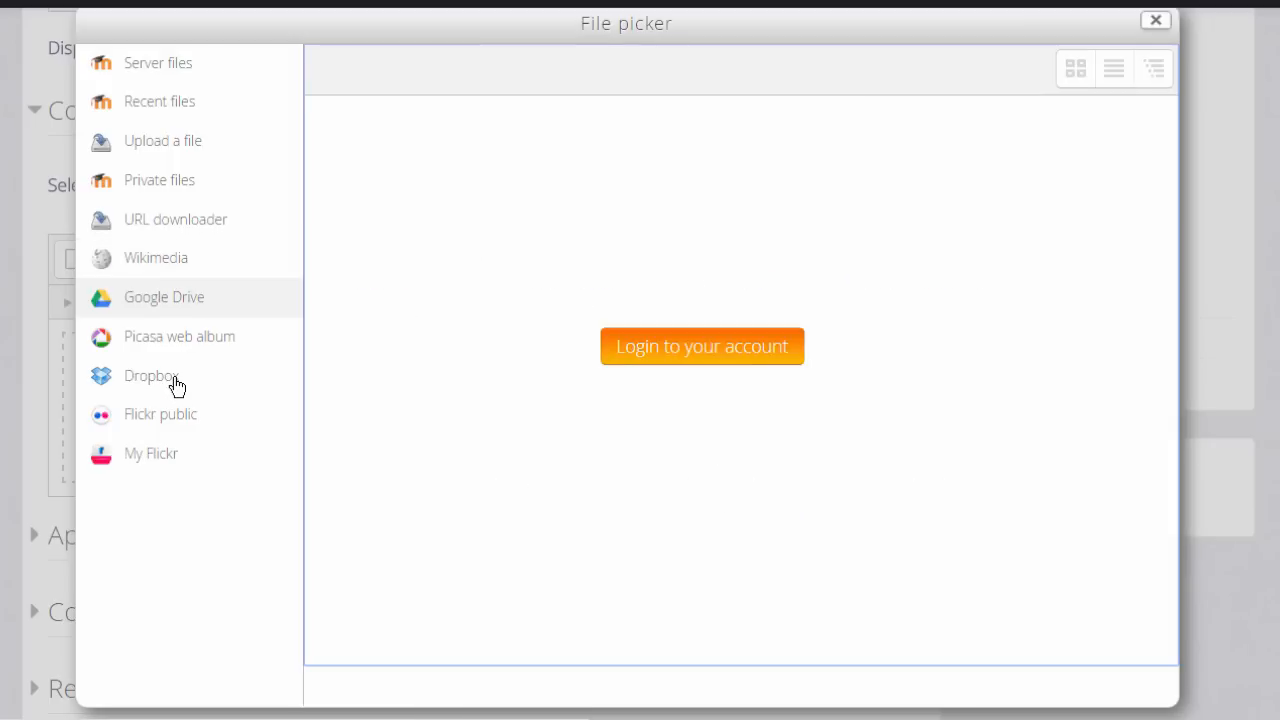
mouse_move(175, 386)
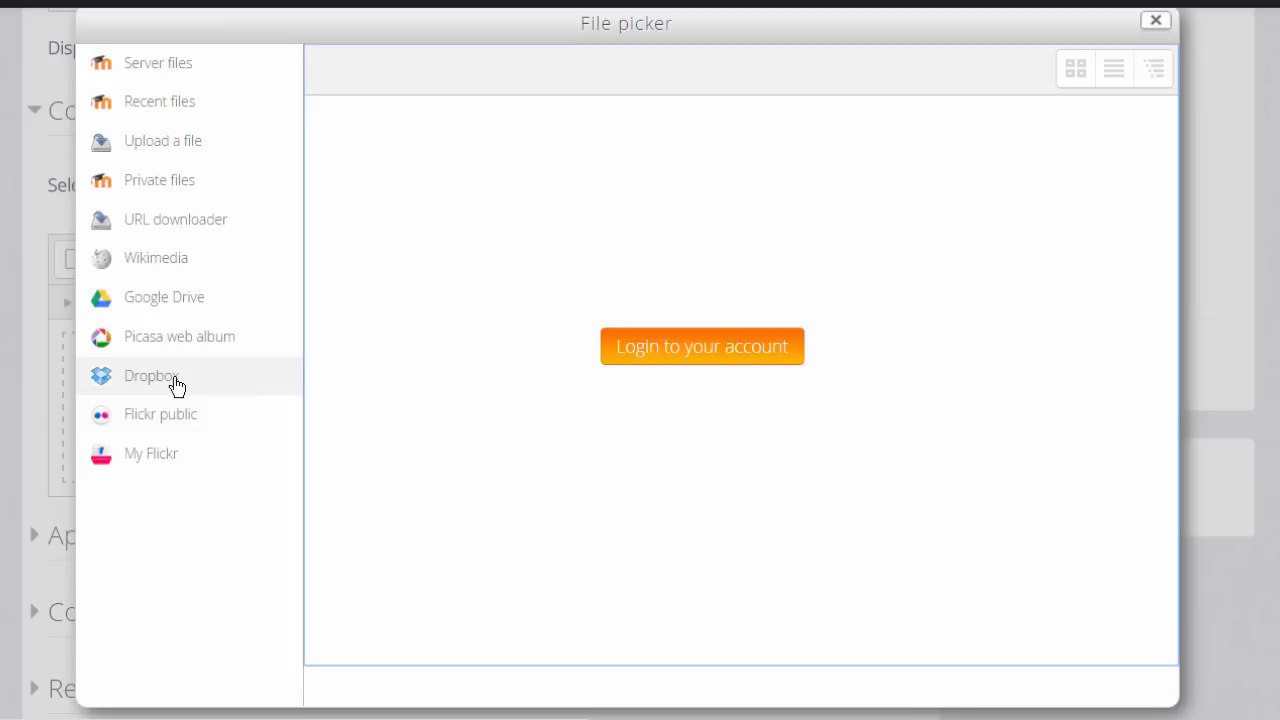
click(159, 101)
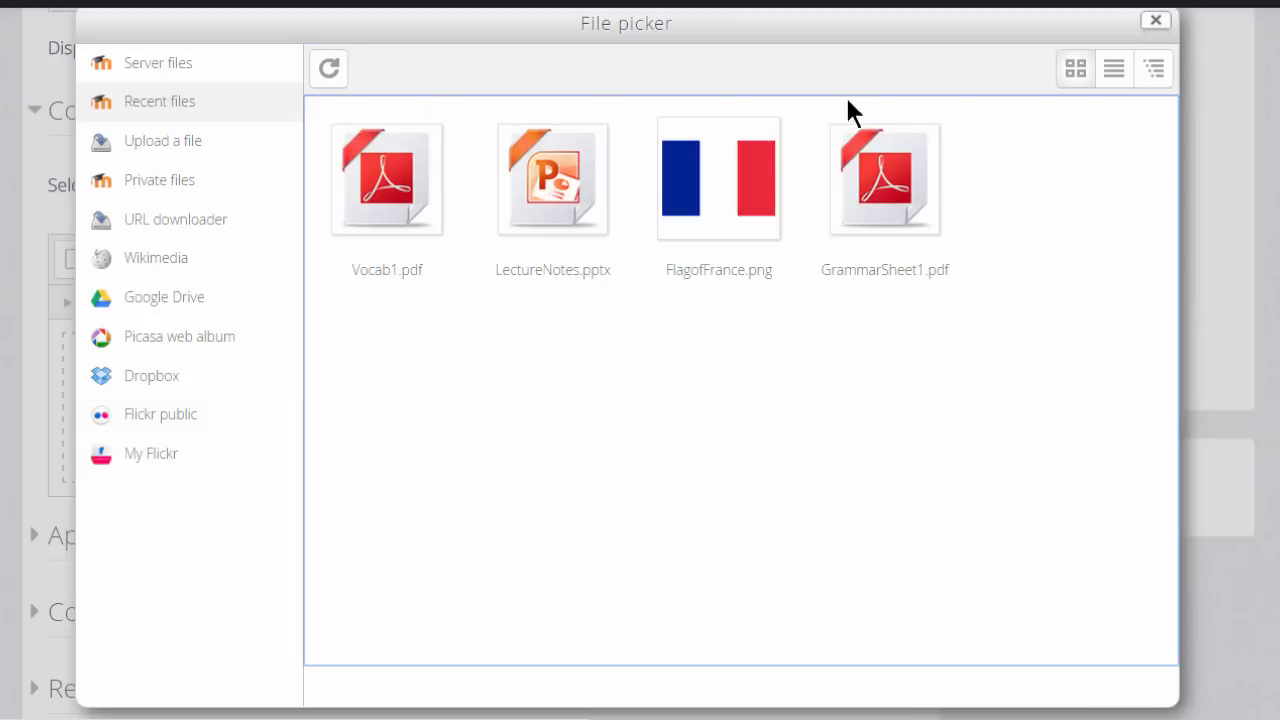
click(1152, 68)
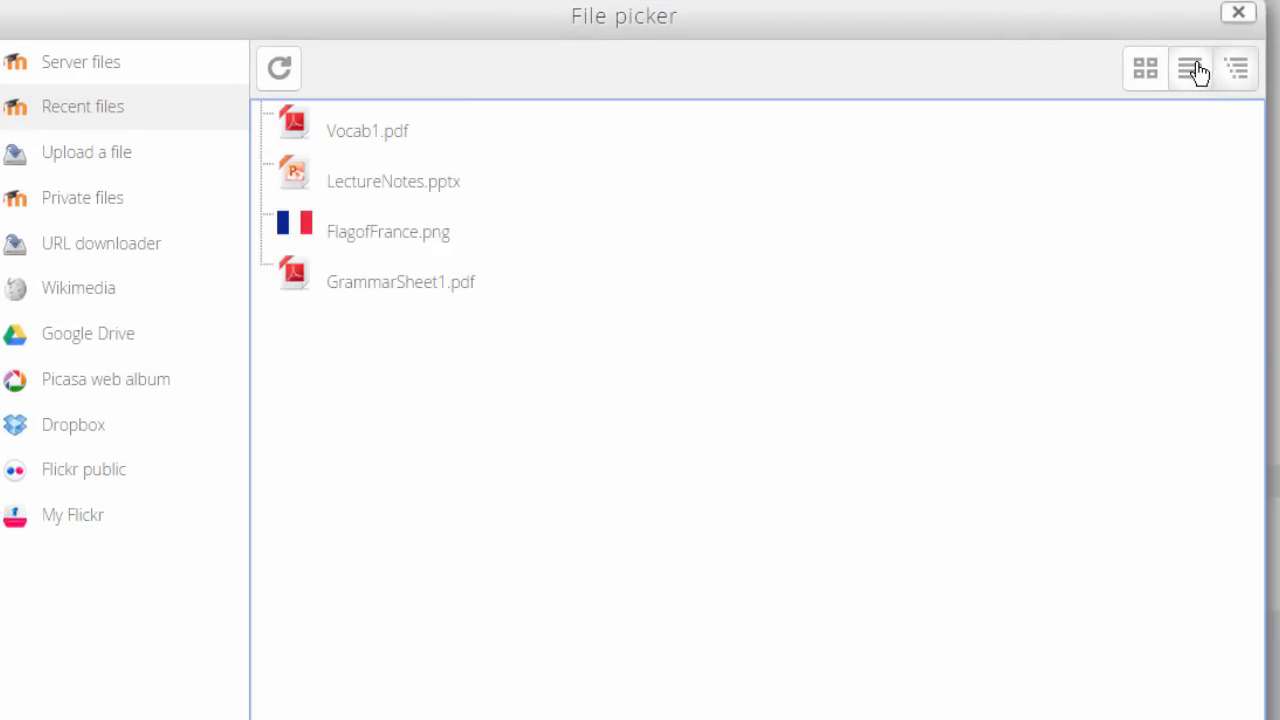
click(1190, 68)
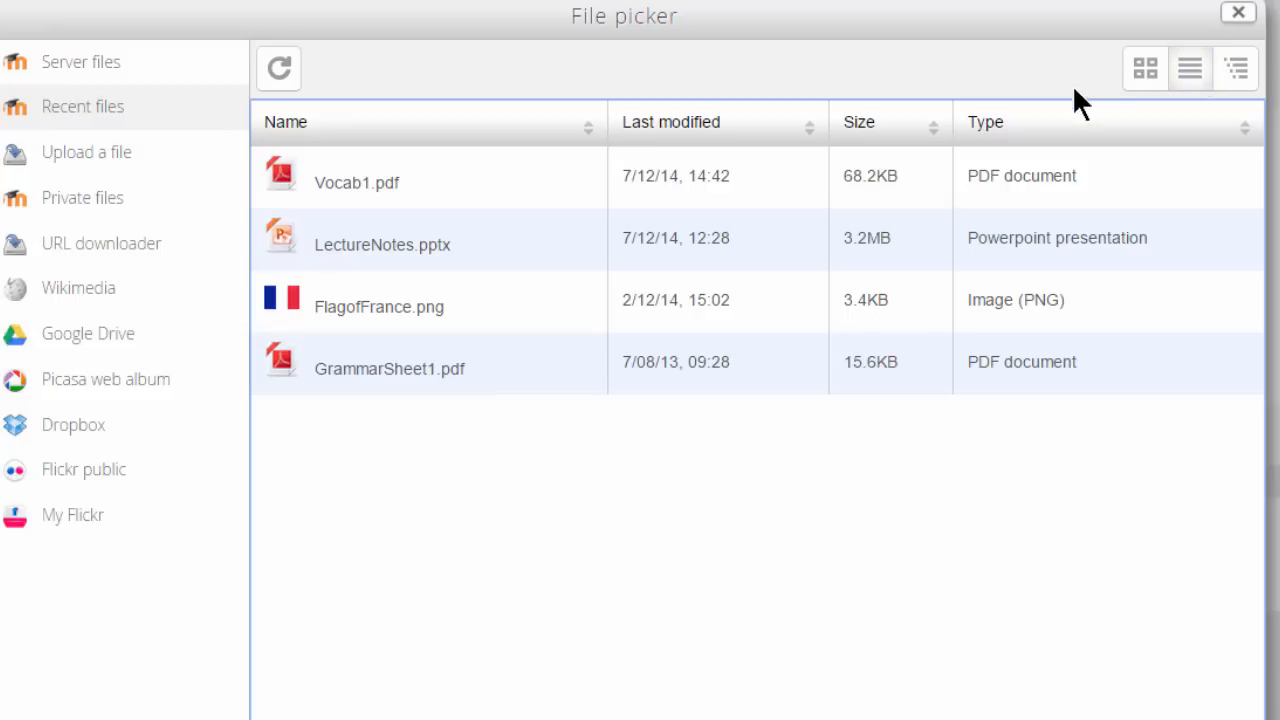
mouse_move(935, 140)
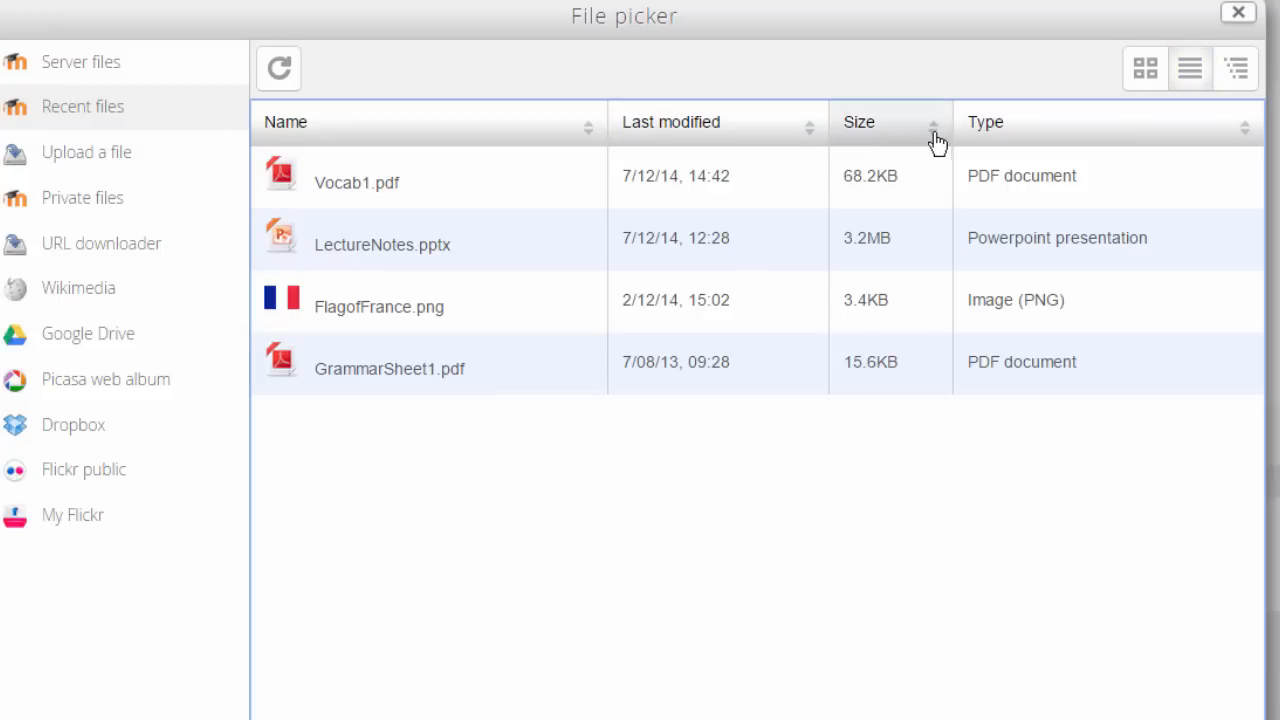
mouse_move(1144, 68)
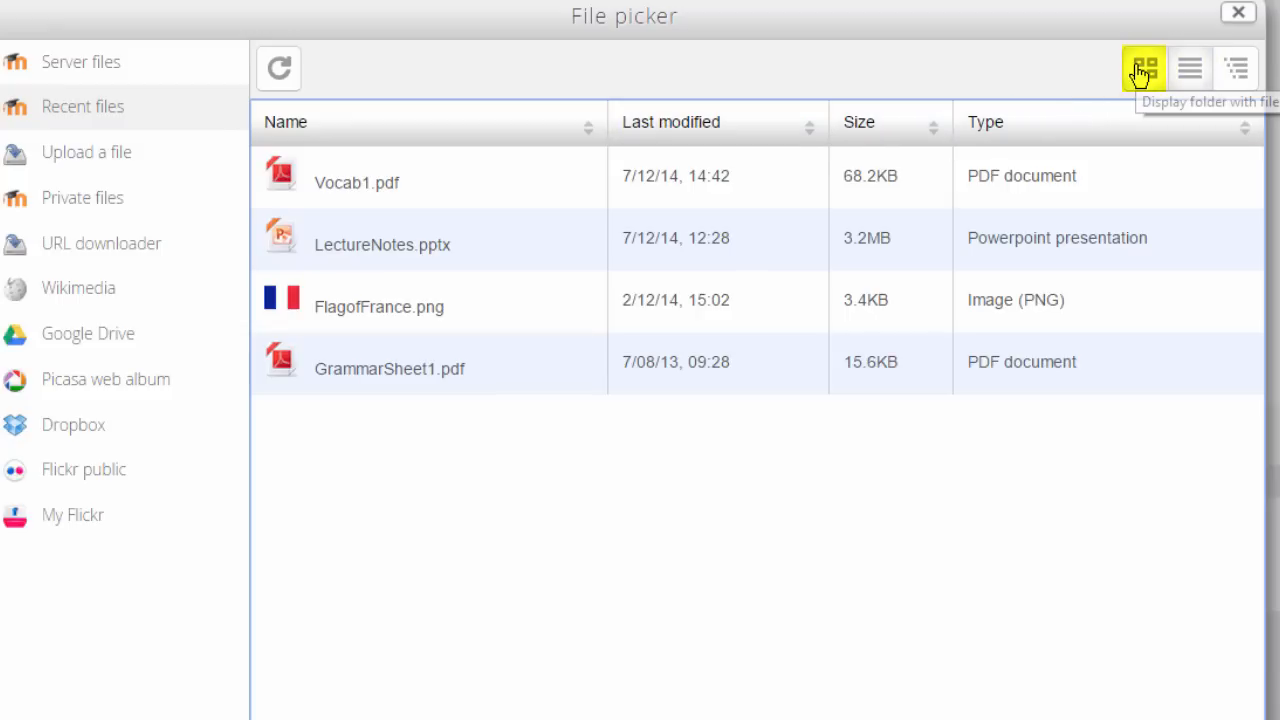
click(1144, 68)
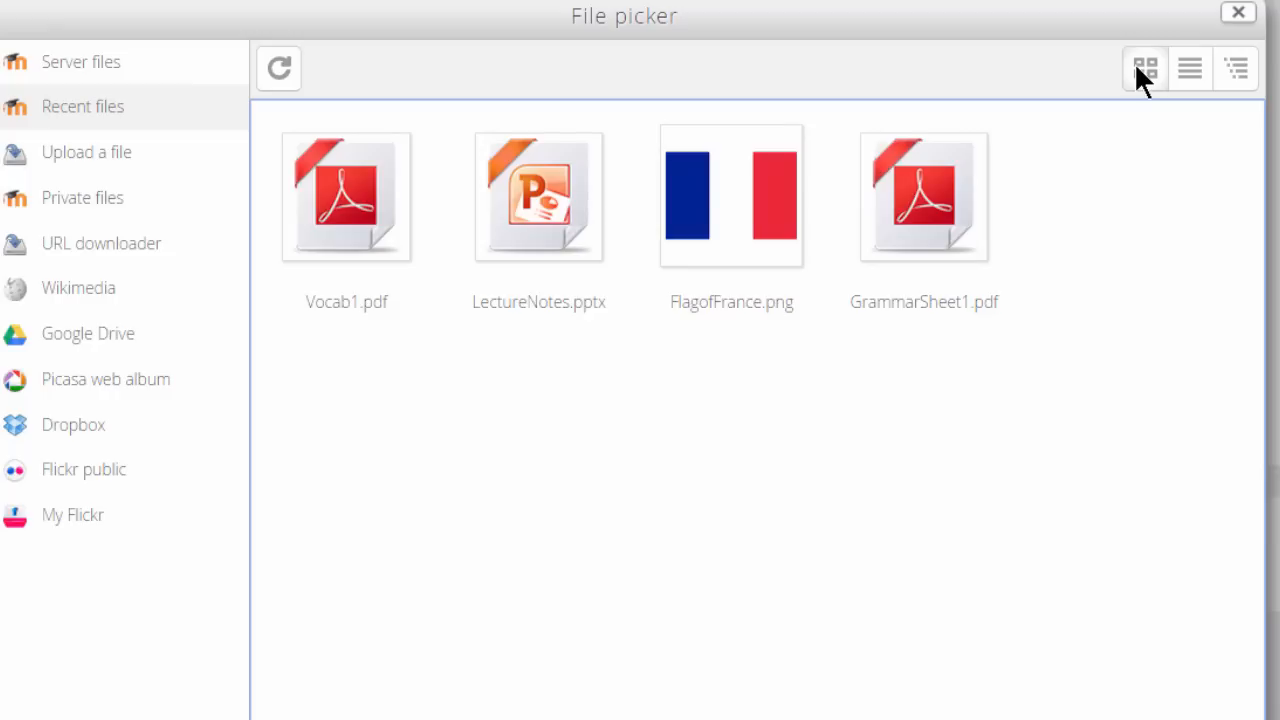
mouse_move(731, 315)
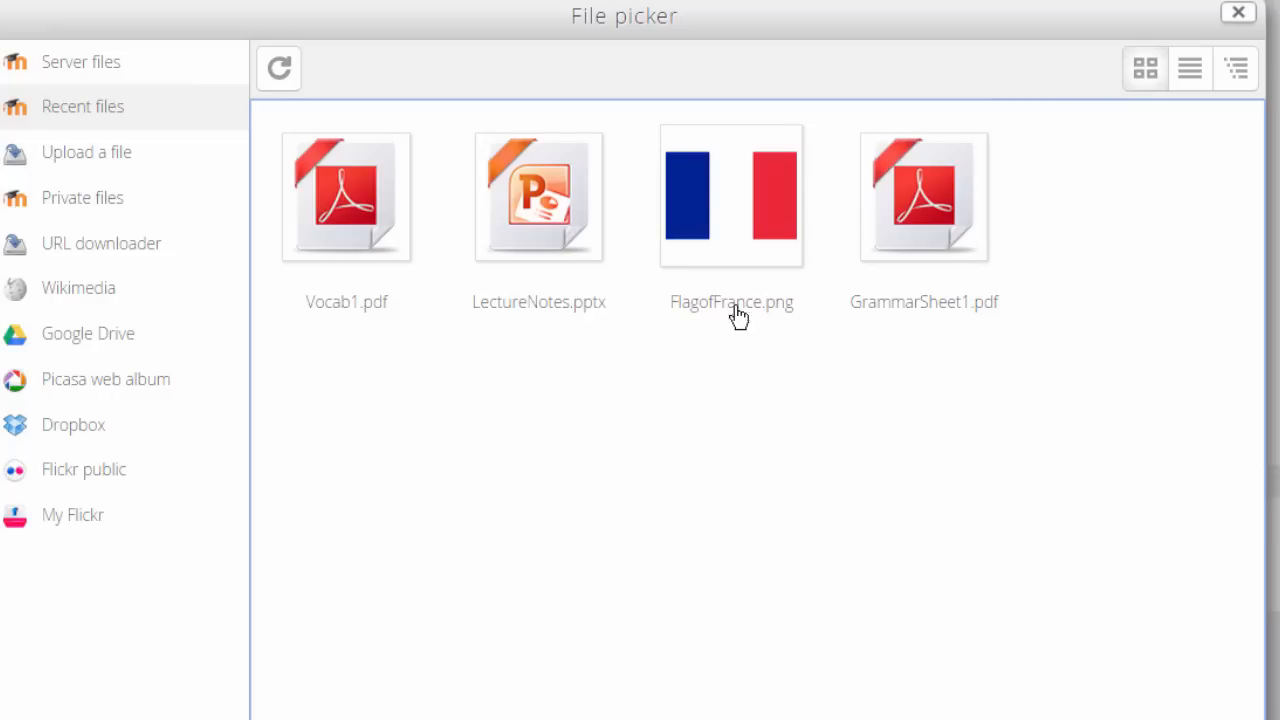
mouse_move(600, 378)
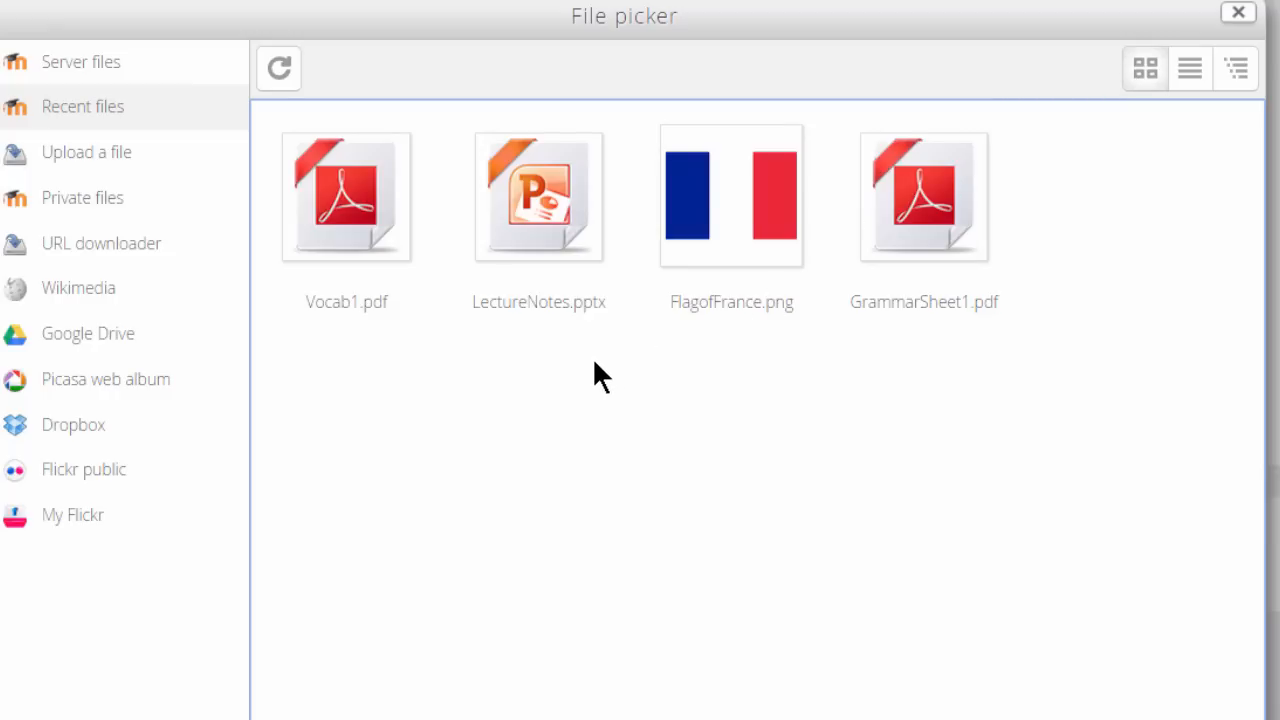
mouse_move(568, 330)
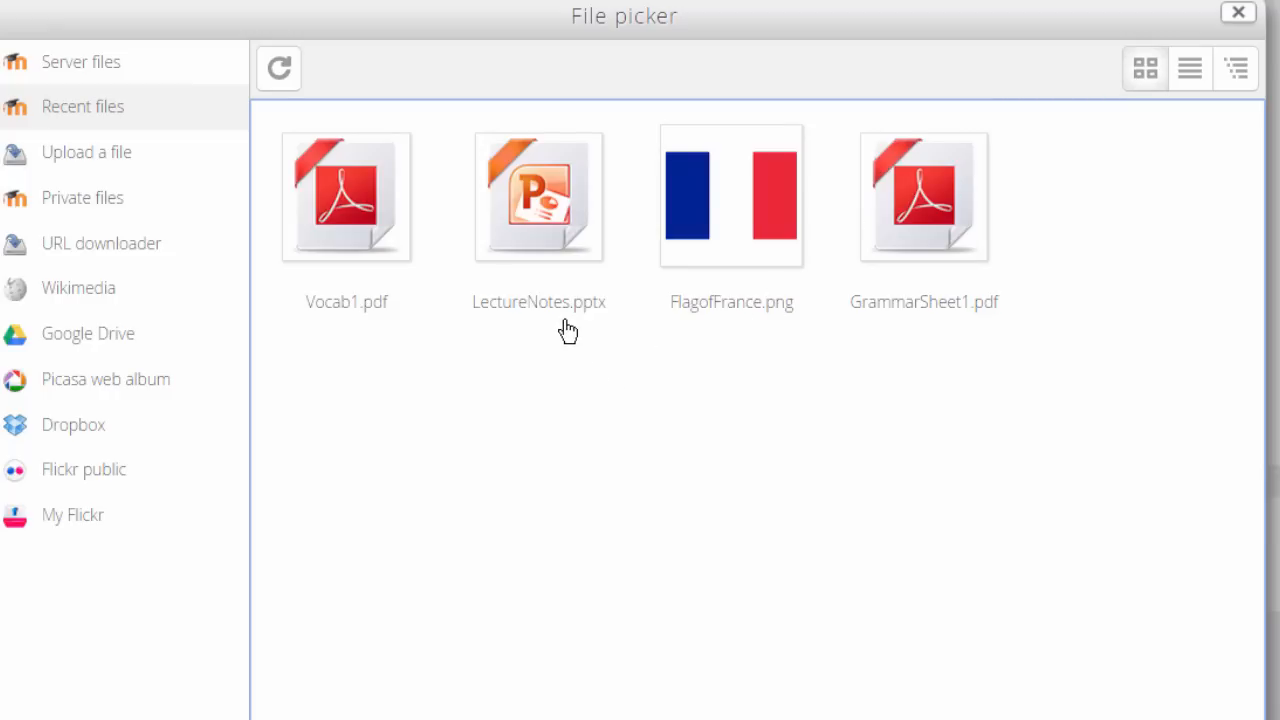